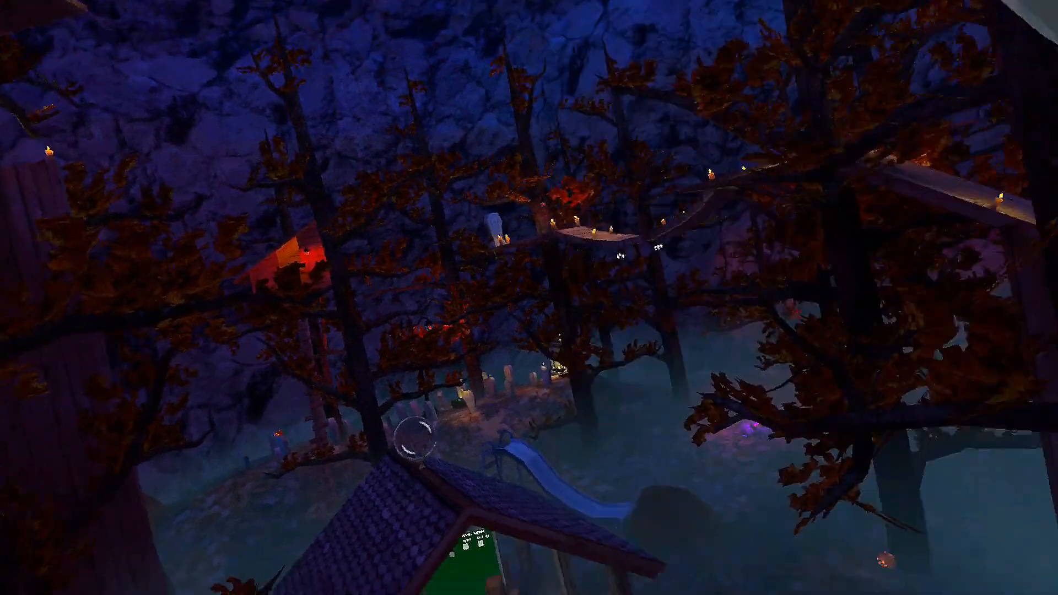
{"action": "mouse_move", "coordinate": [530, 297]}
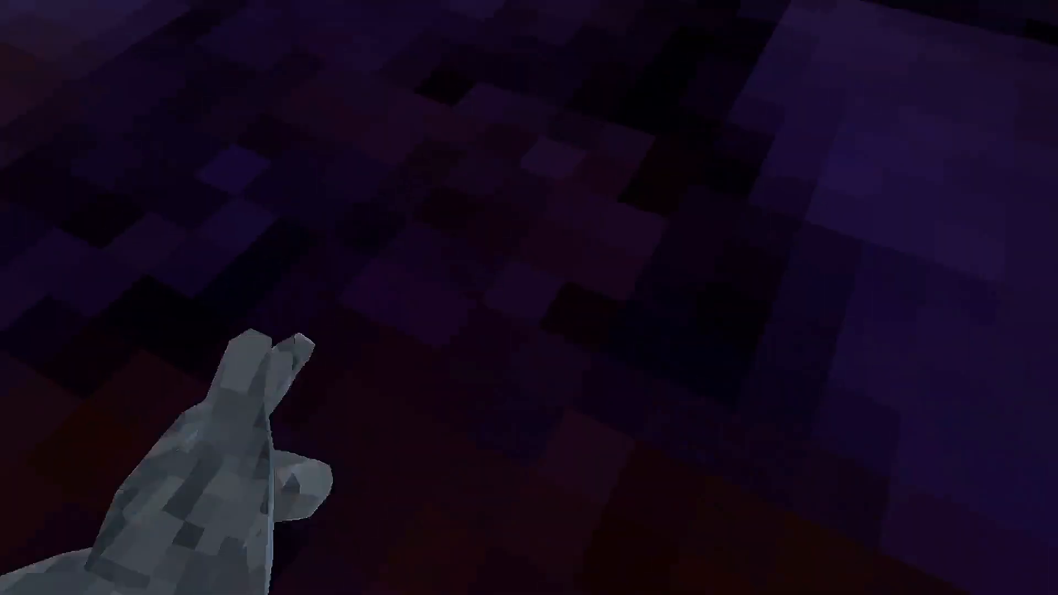
{"action": "mouse_move", "coordinate": [529, 297]}
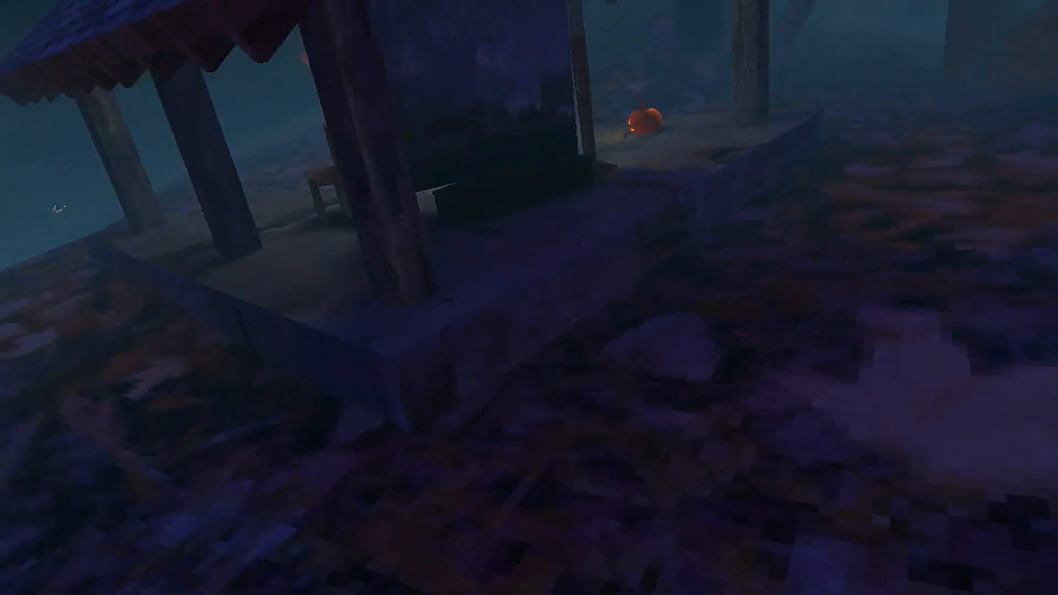
{"action": "mouse_move", "coordinate": [529, 298]}
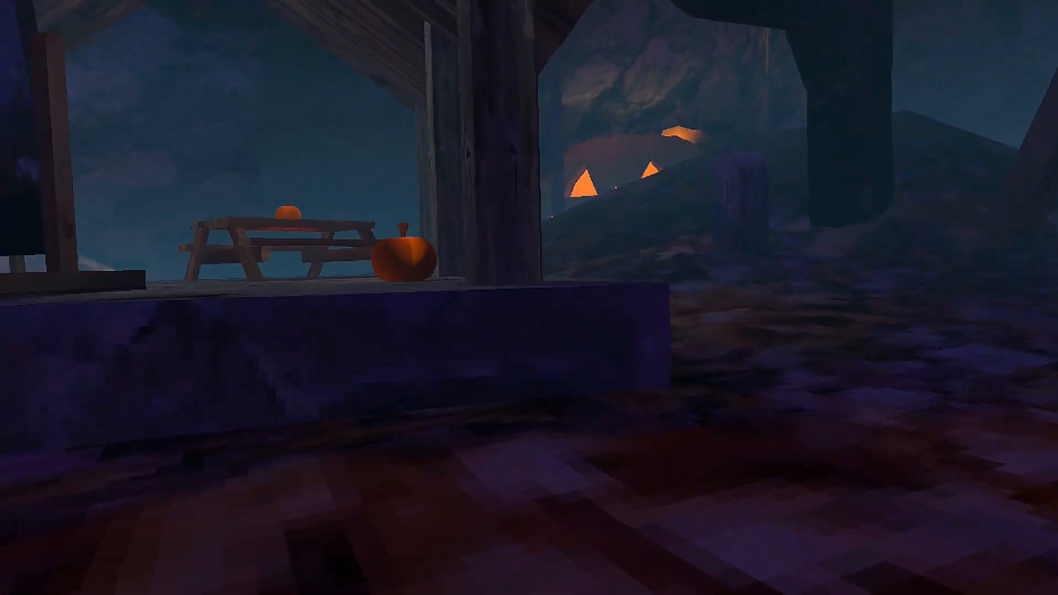
{"action": "mouse_move", "coordinate": [529, 297]}
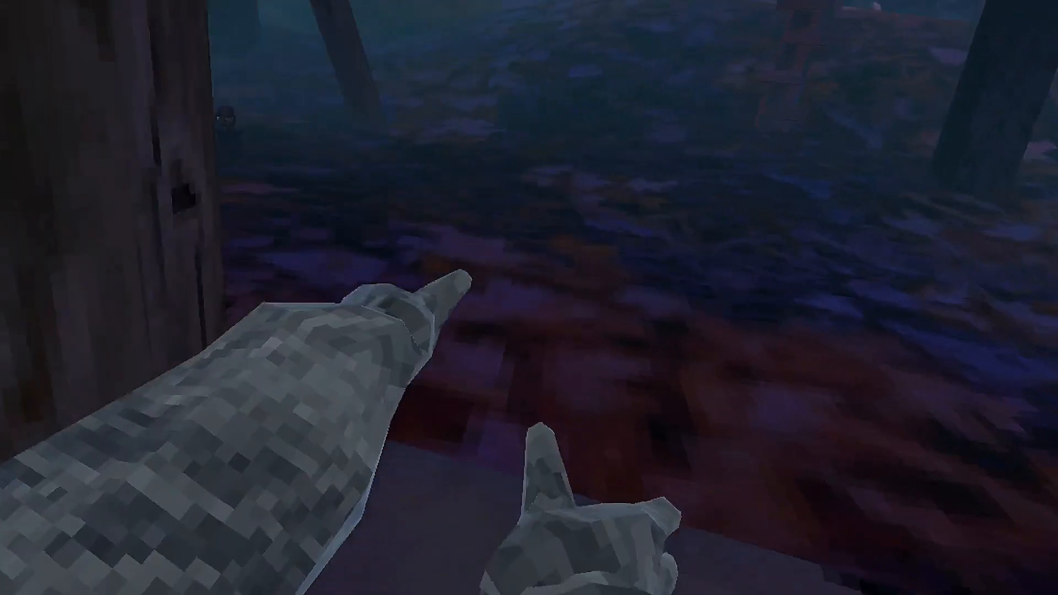
{"action": "mouse_move", "coordinate": [530, 298]}
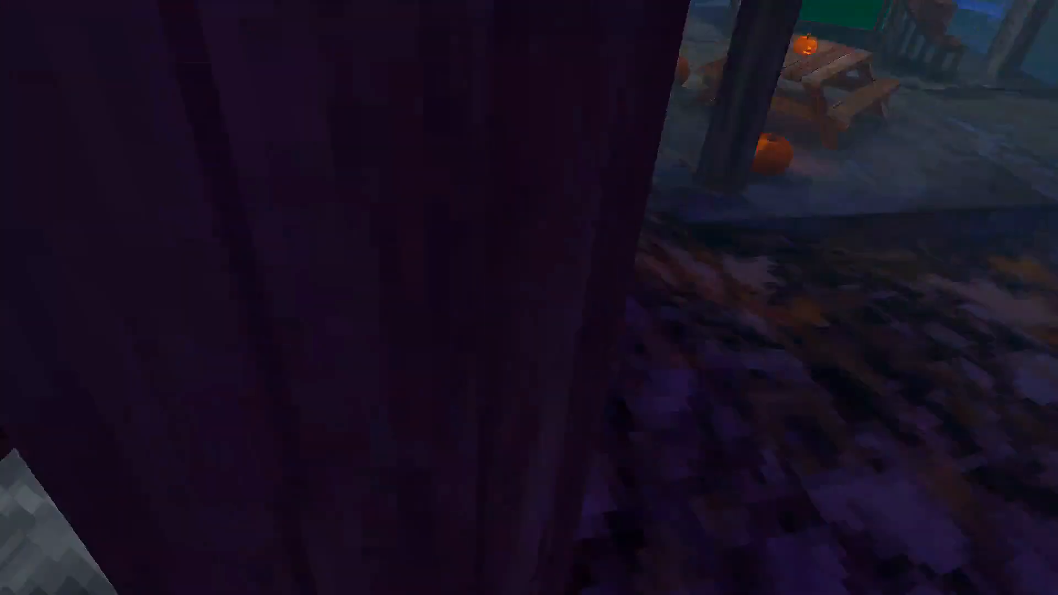
{"action": "mouse_move", "coordinate": [530, 298]}
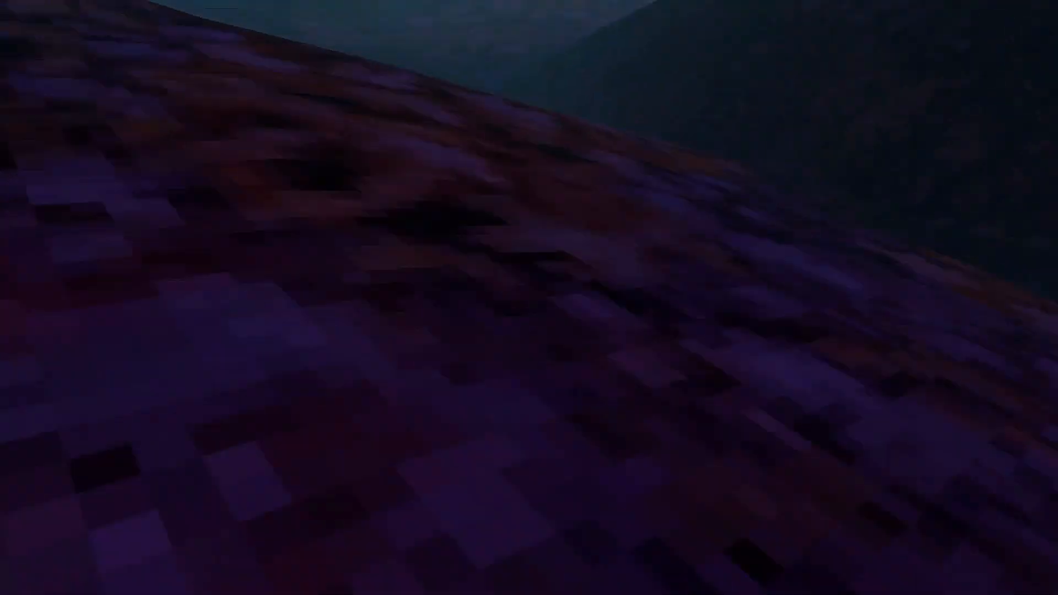
{"action": "mouse_move", "coordinate": [529, 297]}
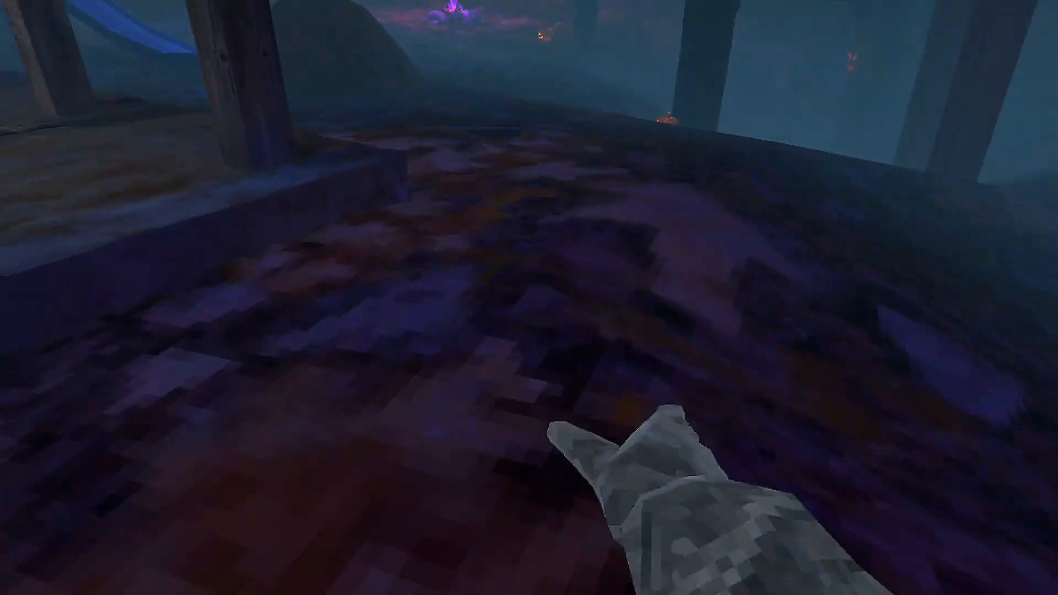
{"action": "mouse_move", "coordinate": [530, 297]}
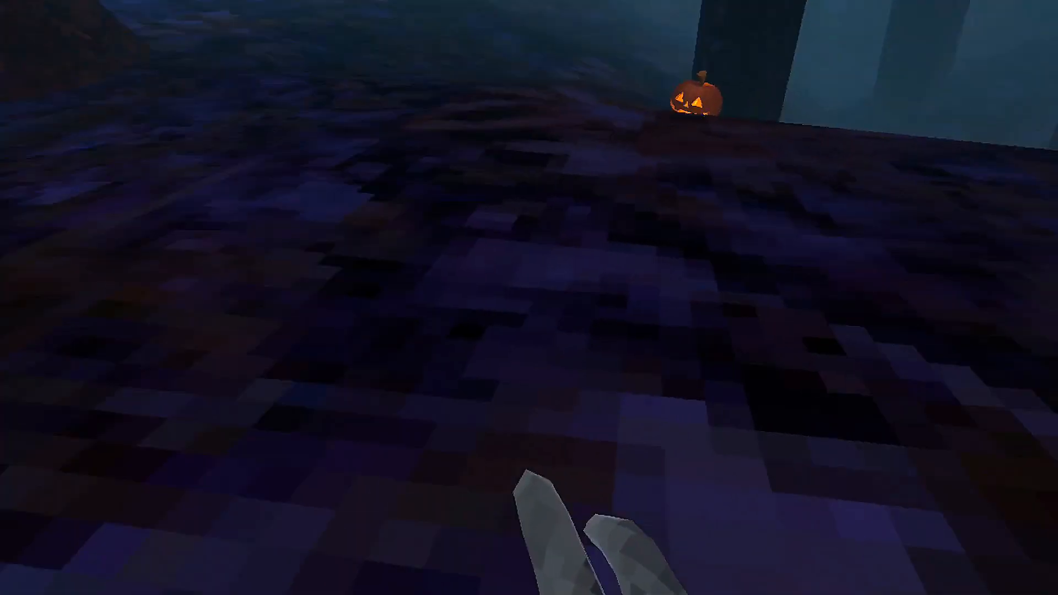
{"action": "mouse_move", "coordinate": [529, 298]}
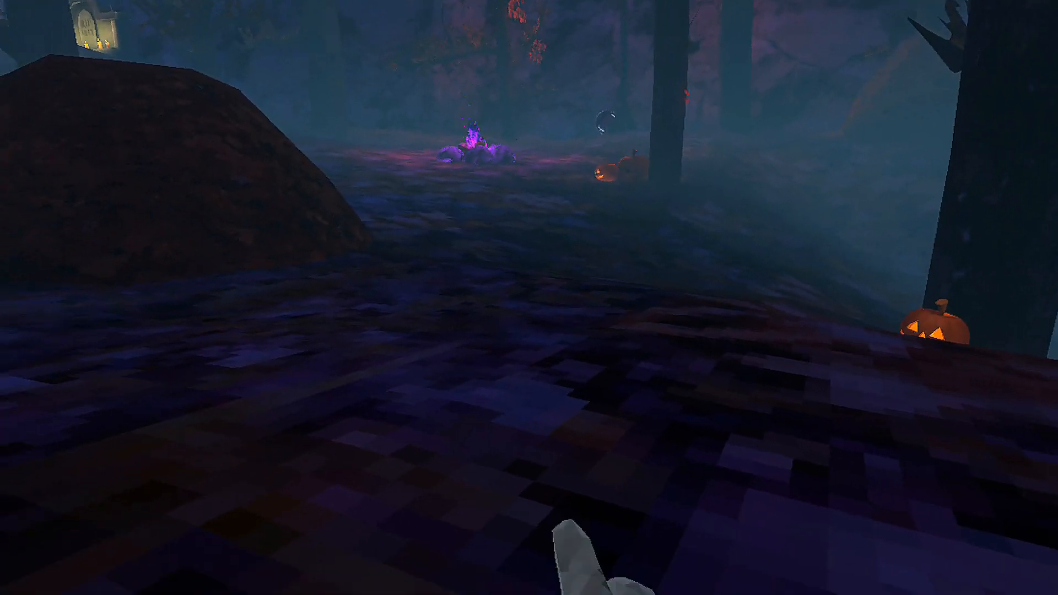
{"action": "mouse_move", "coordinate": [529, 298]}
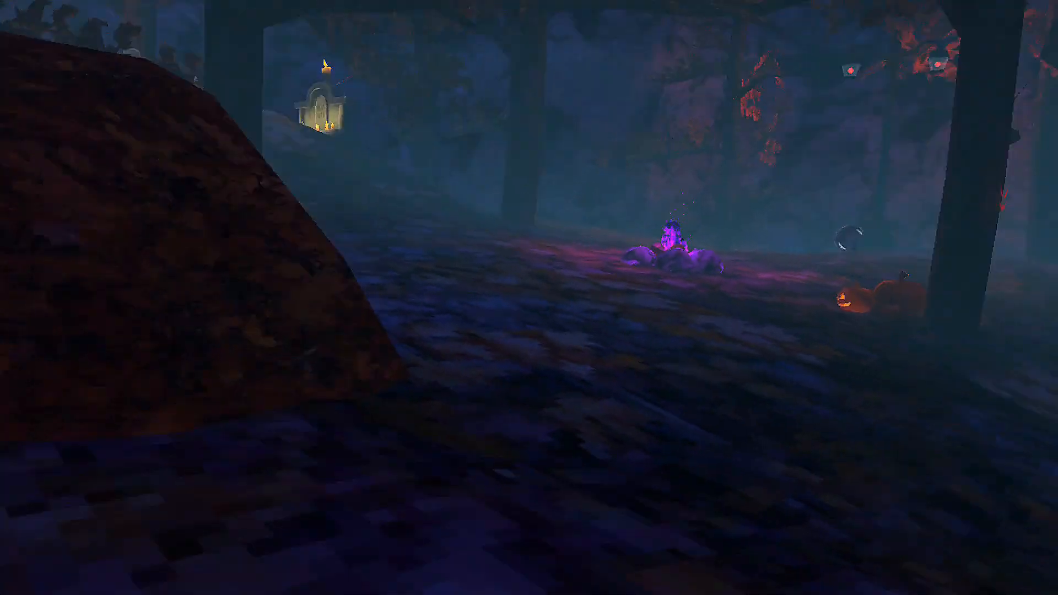
{"action": "mouse_move", "coordinate": [529, 298]}
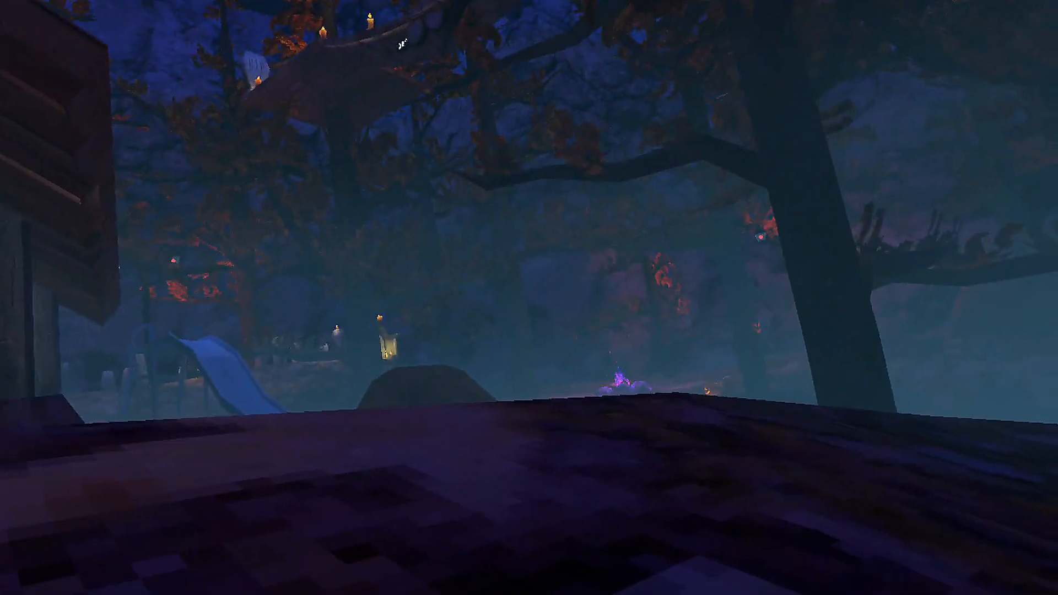
{"action": "mouse_move", "coordinate": [529, 298]}
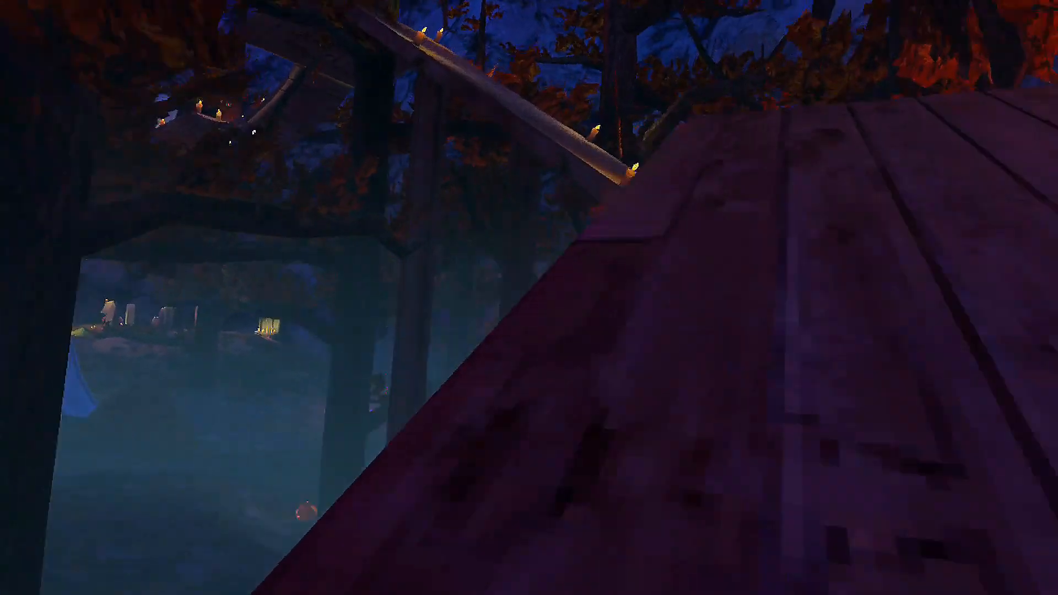
{"action": "mouse_move", "coordinate": [529, 298]}
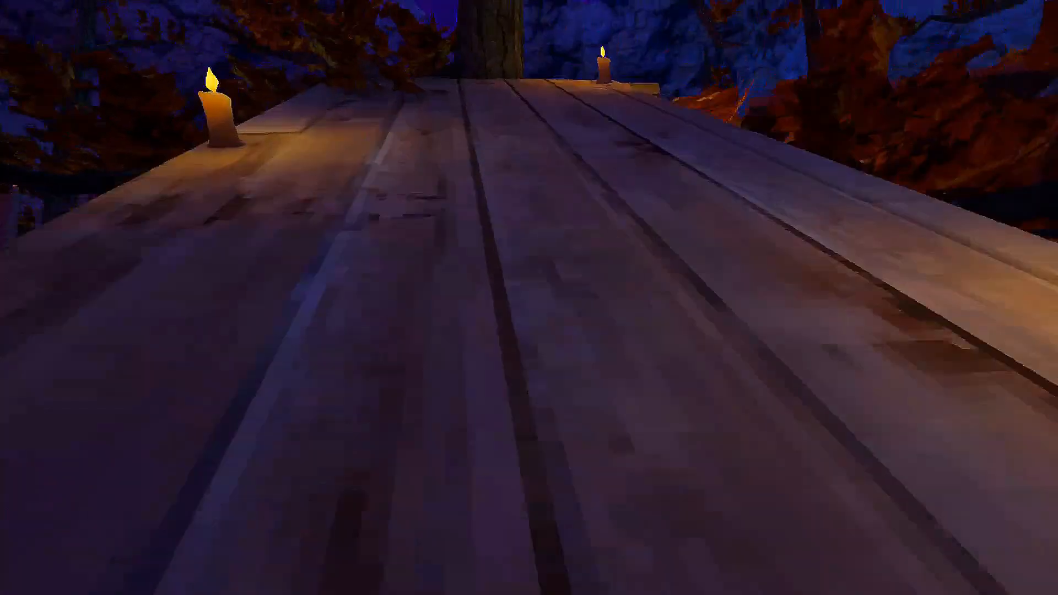
{"action": "mouse_move", "coordinate": [529, 298]}
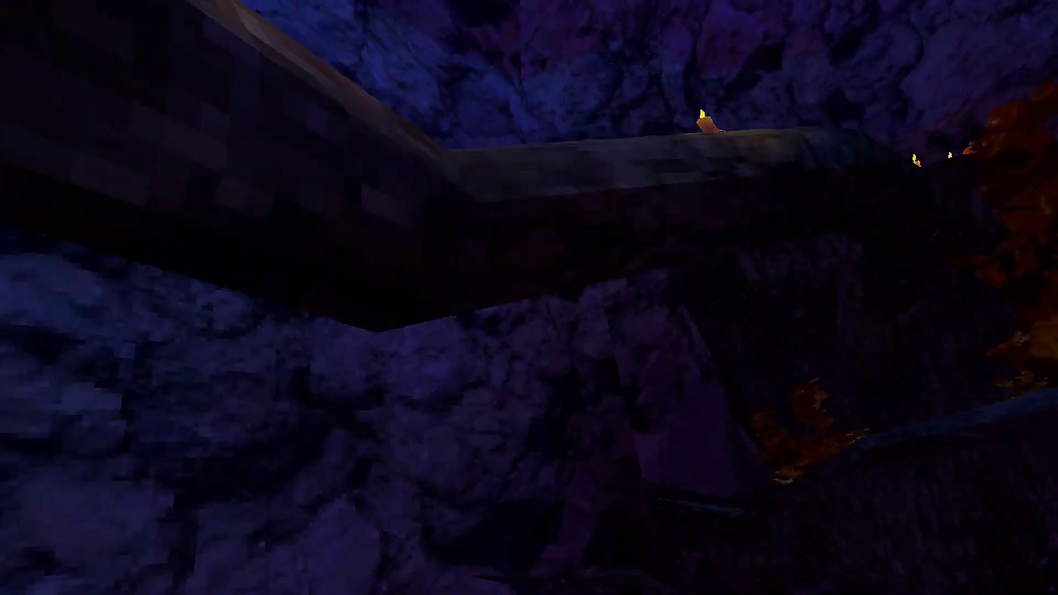
{"action": "mouse_move", "coordinate": [530, 297]}
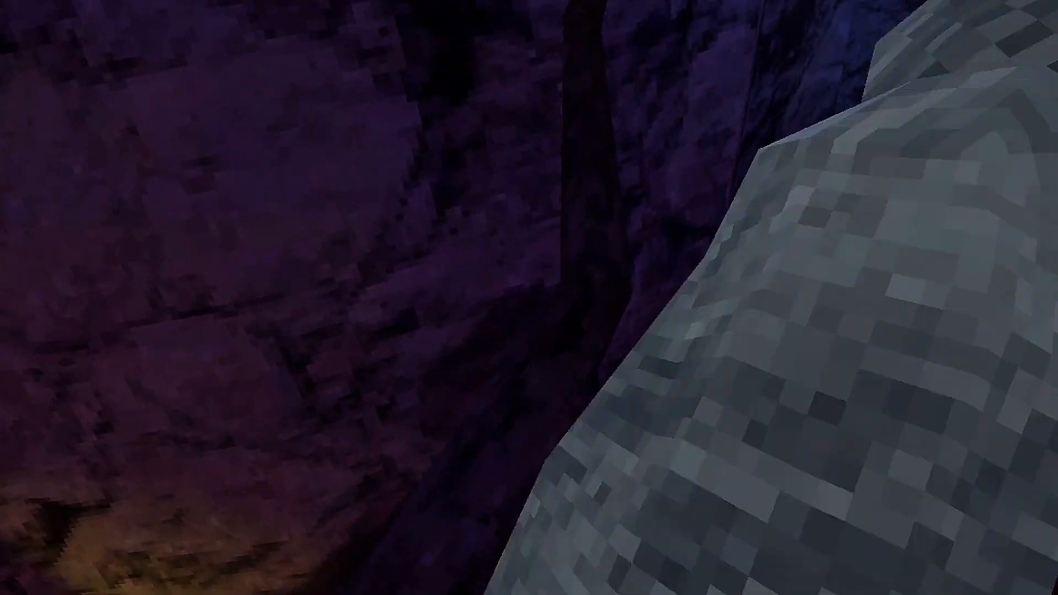
{"action": "mouse_move", "coordinate": [529, 298]}
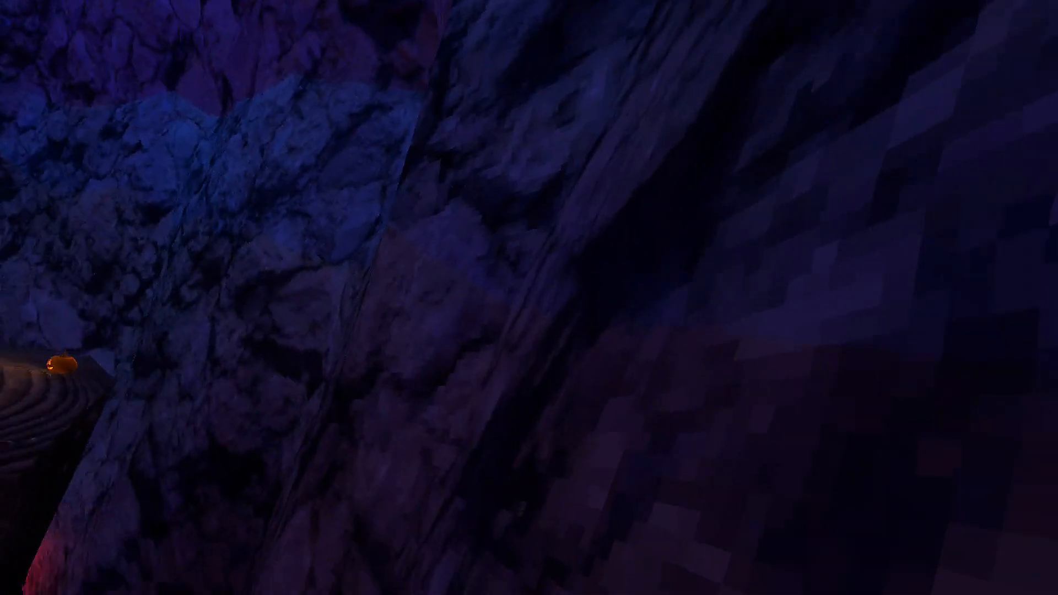
{"action": "mouse_move", "coordinate": [529, 298]}
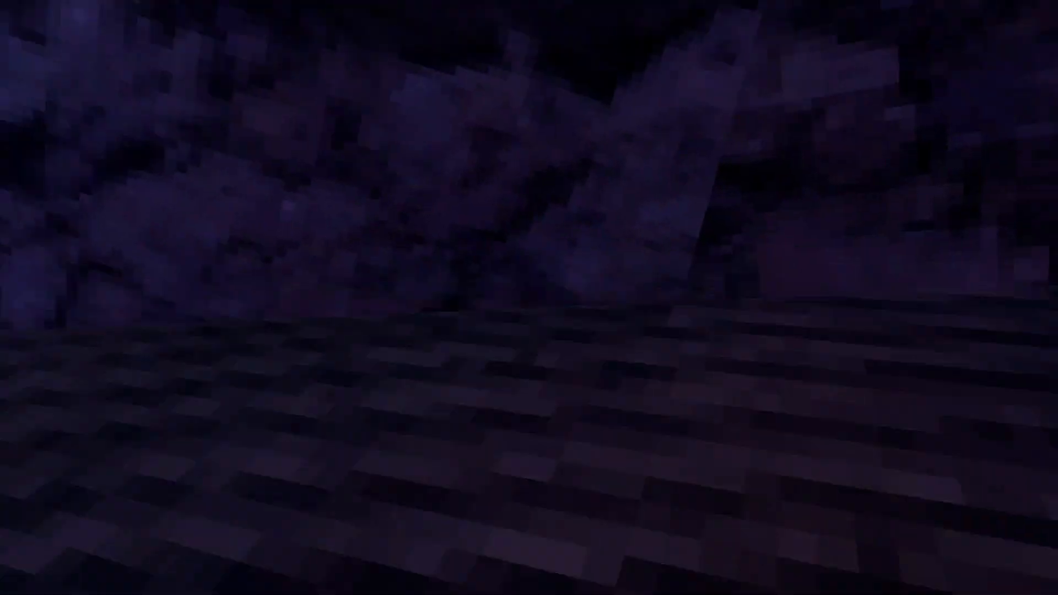
{"action": "mouse_move", "coordinate": [529, 297]}
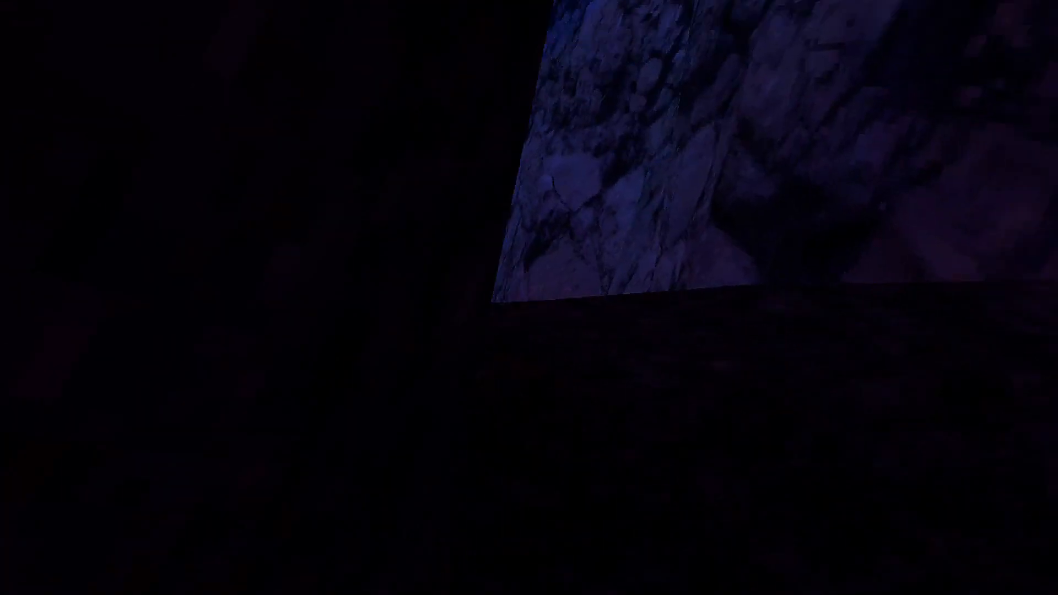
{"action": "mouse_move", "coordinate": [529, 298]}
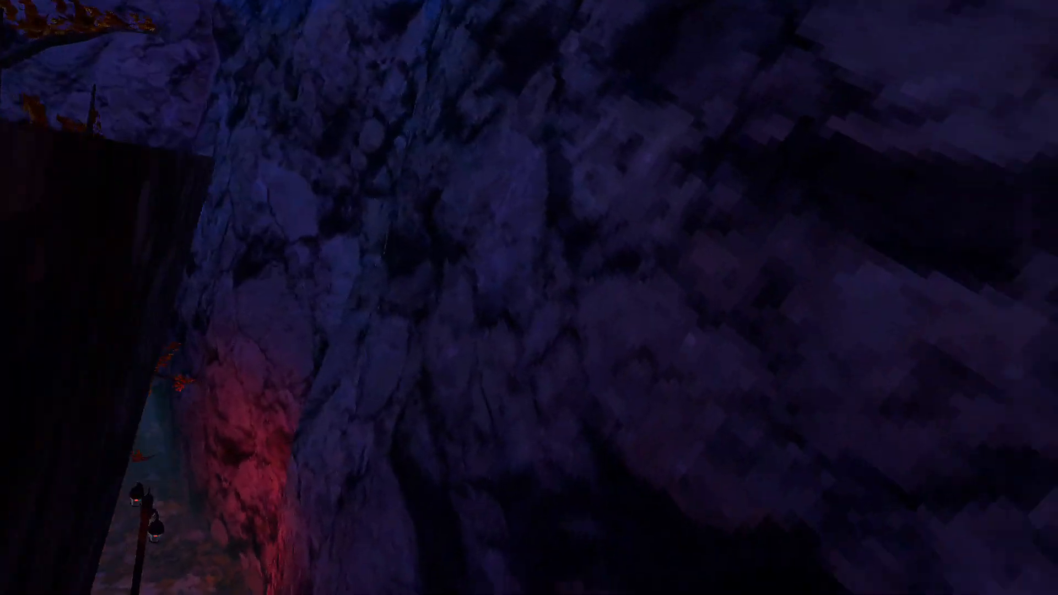
{"action": "mouse_move", "coordinate": [529, 297]}
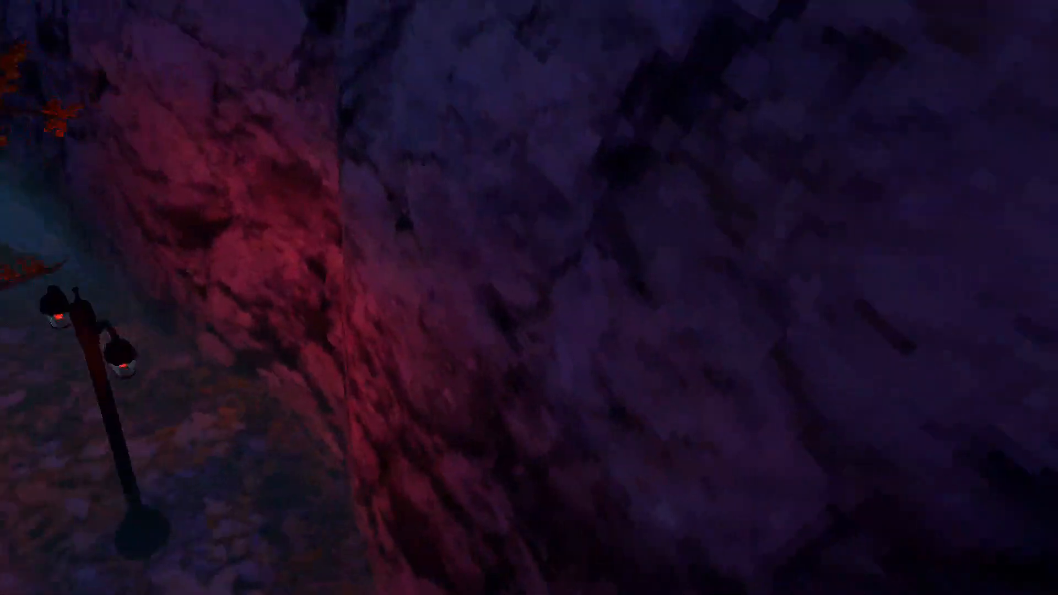
{"action": "mouse_move", "coordinate": [529, 298]}
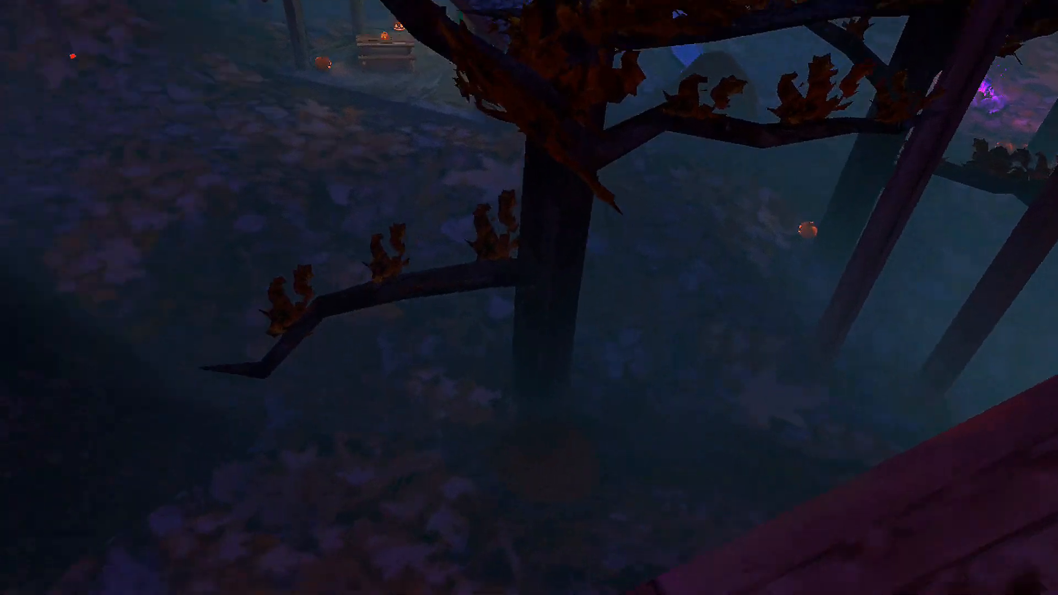